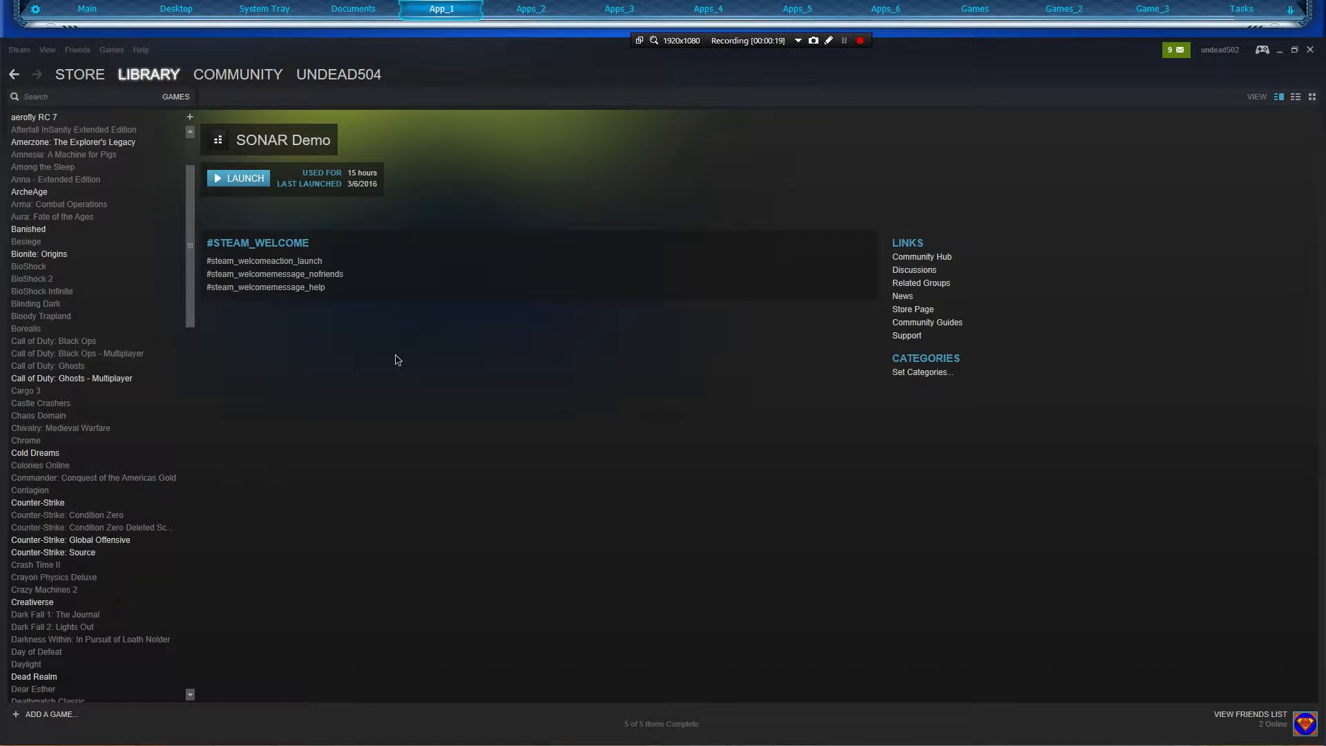
mouse_move(216, 344)
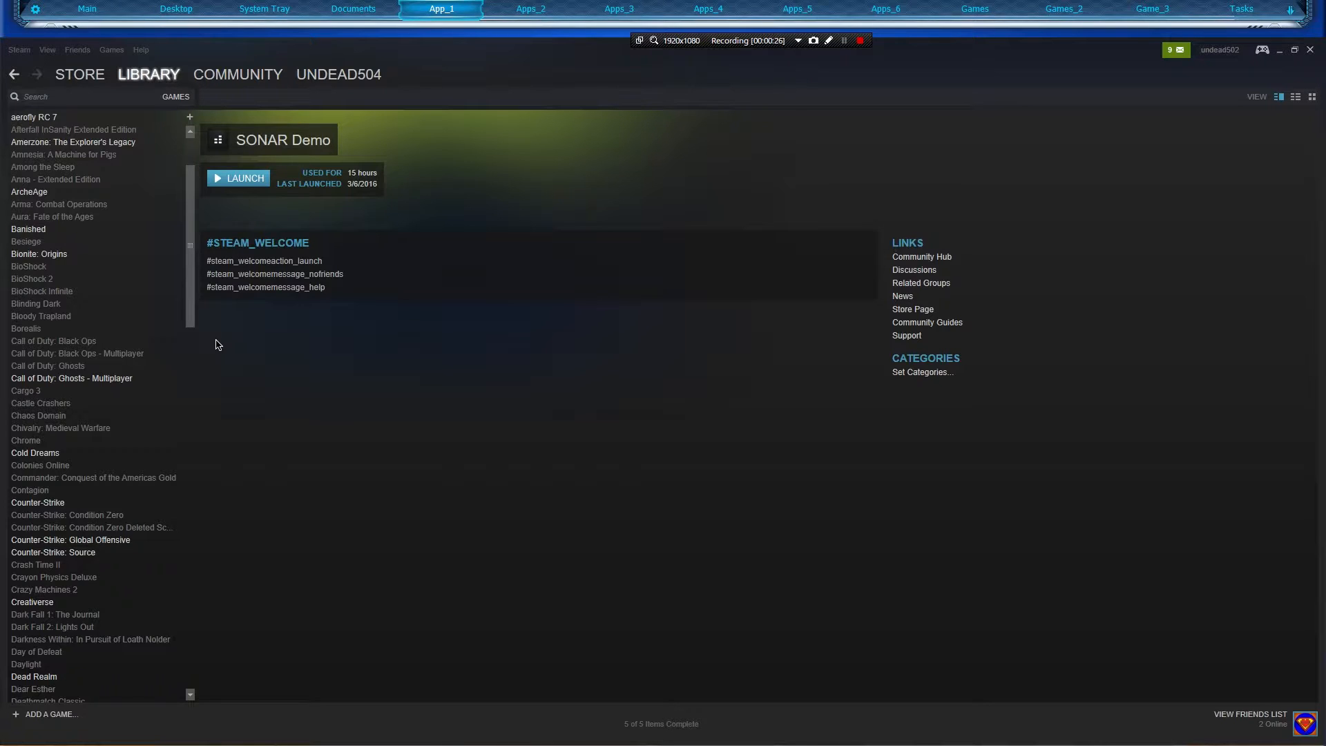
mouse_move(202, 335)
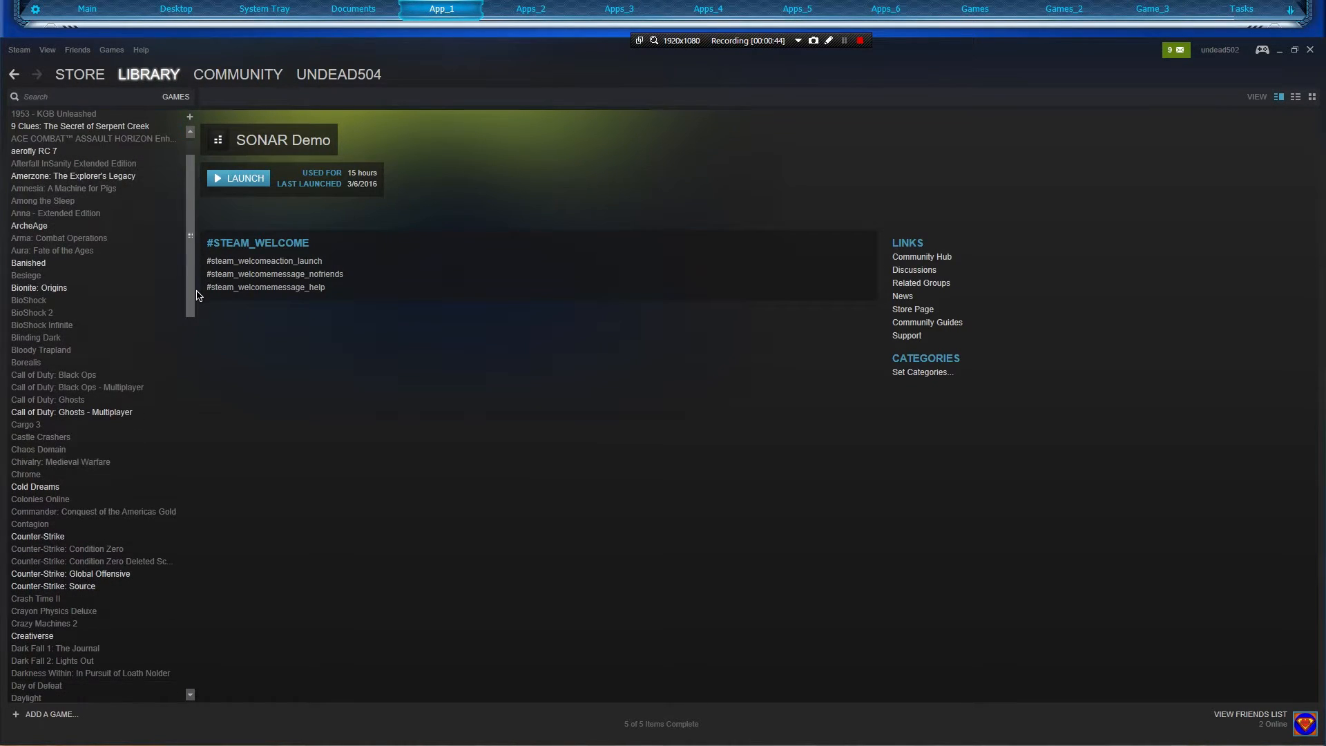
Open Garry's Mod's installed files folder using Browse Local Files in its Steam Properties.
click(25, 339)
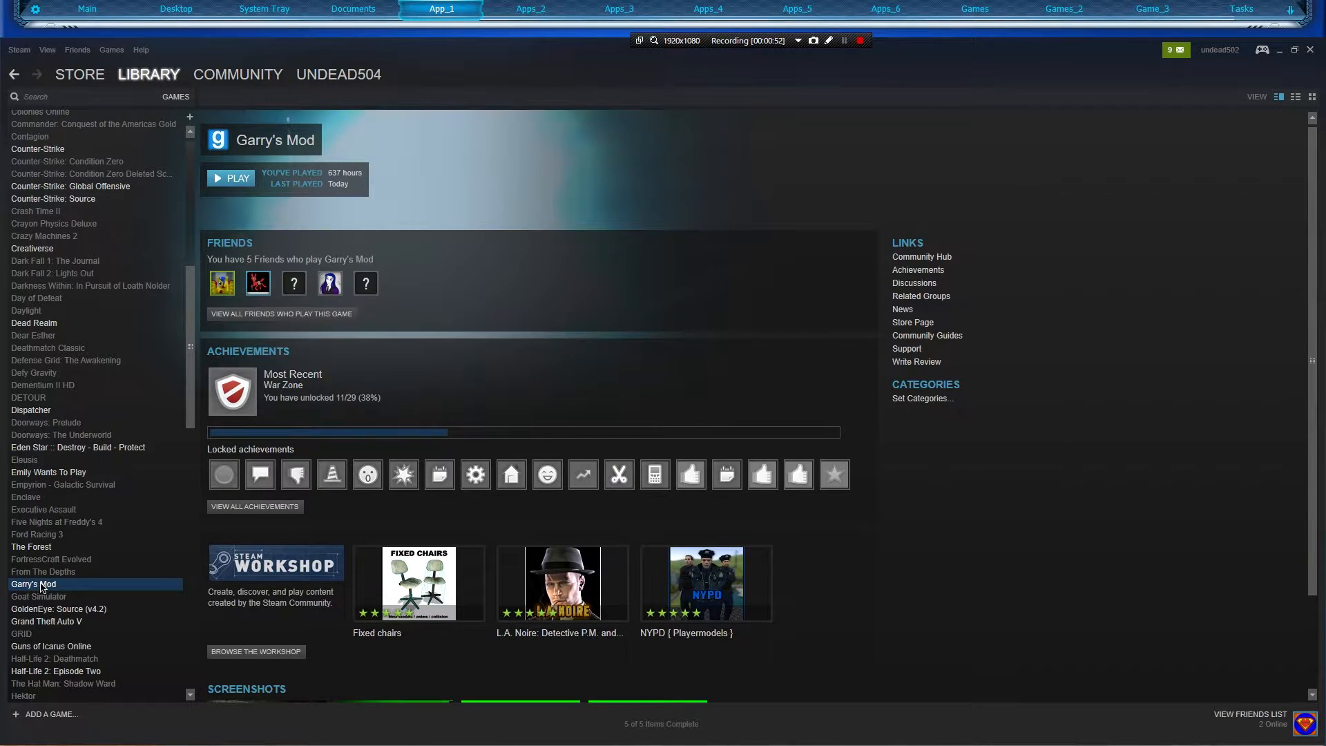
right_click(33, 584)
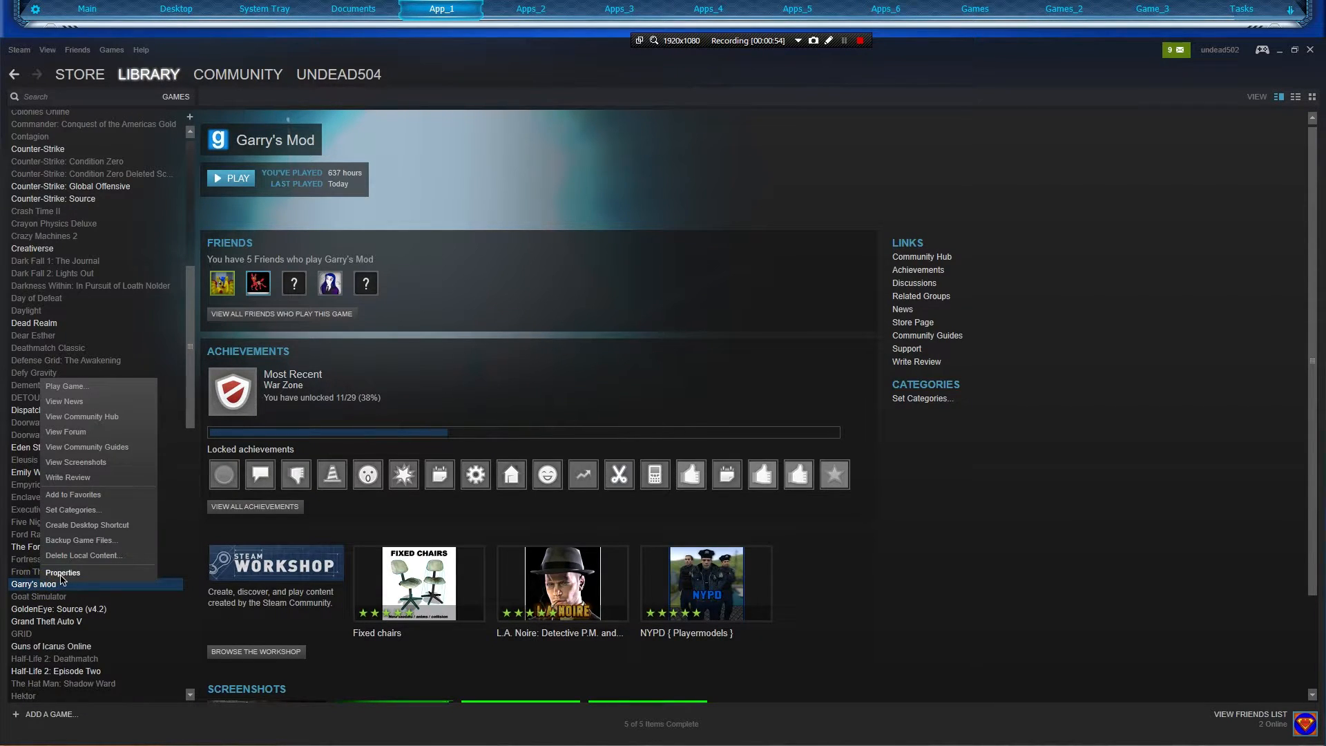
click(62, 573)
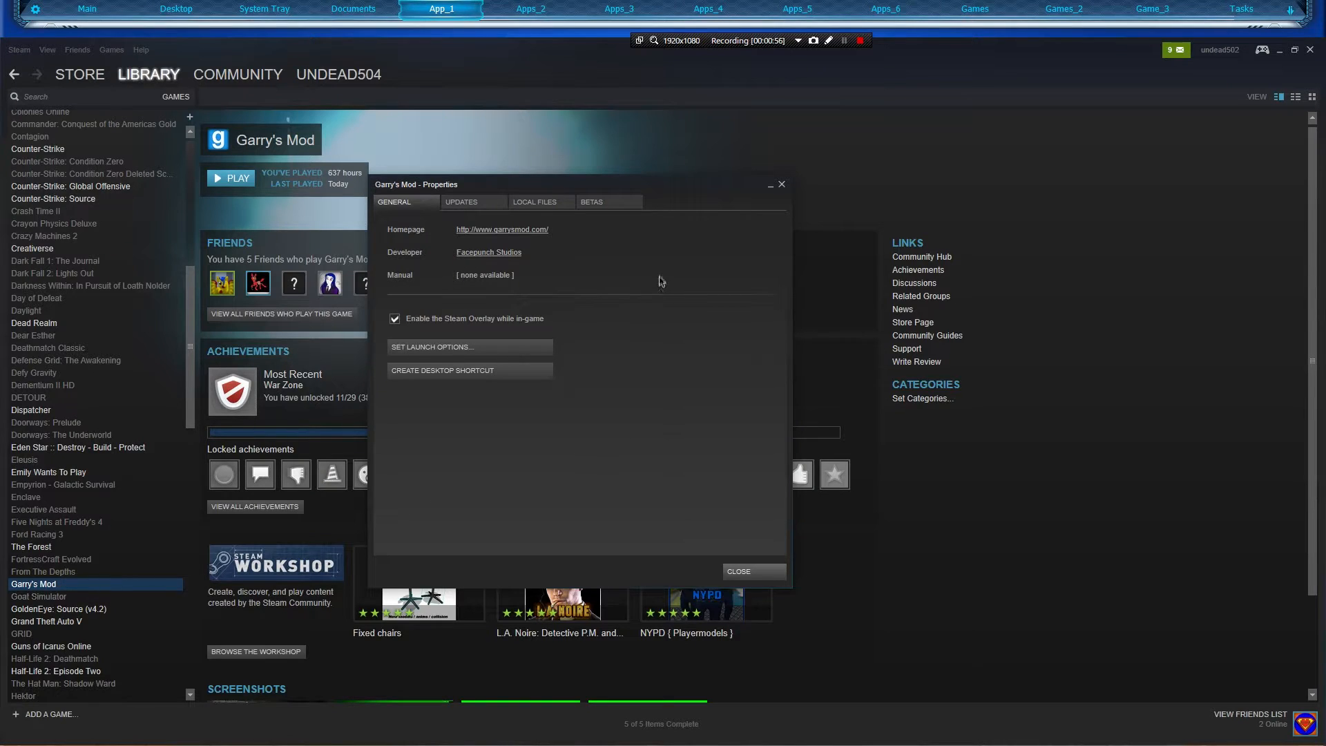
click(534, 201)
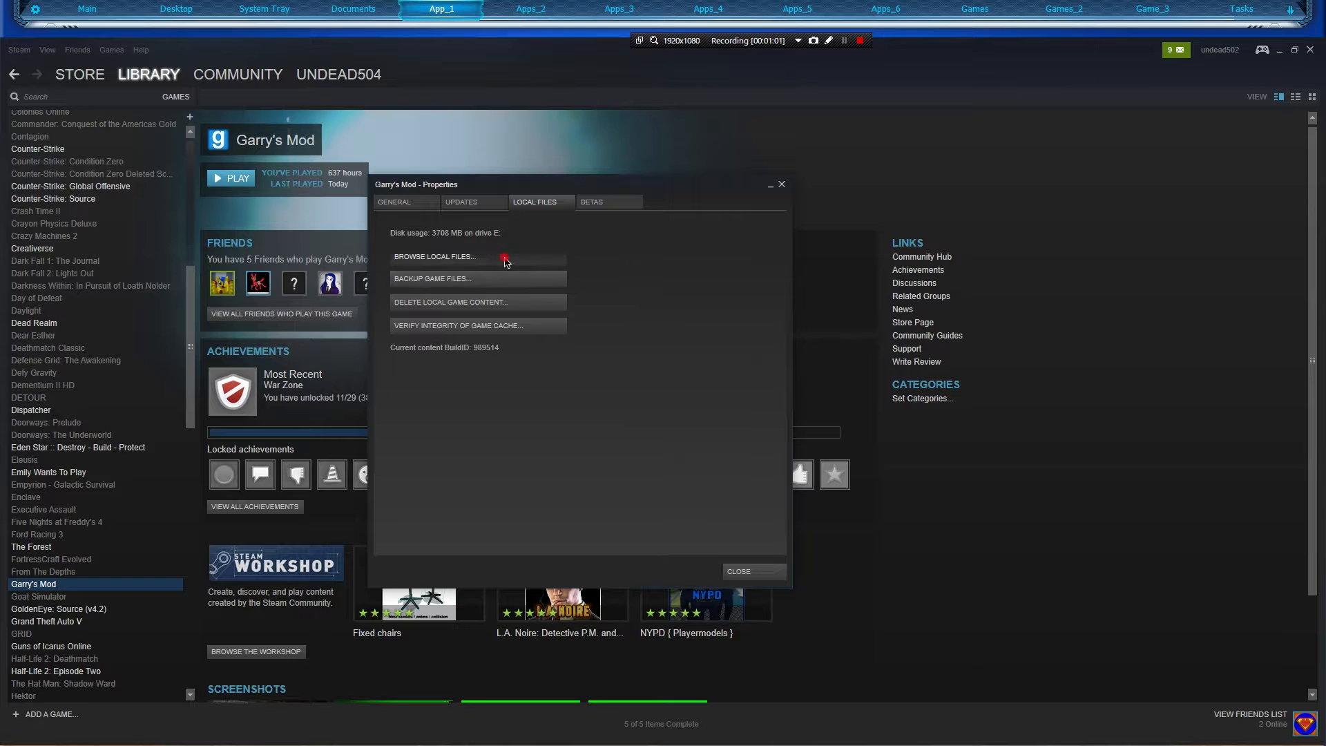
click(433, 256)
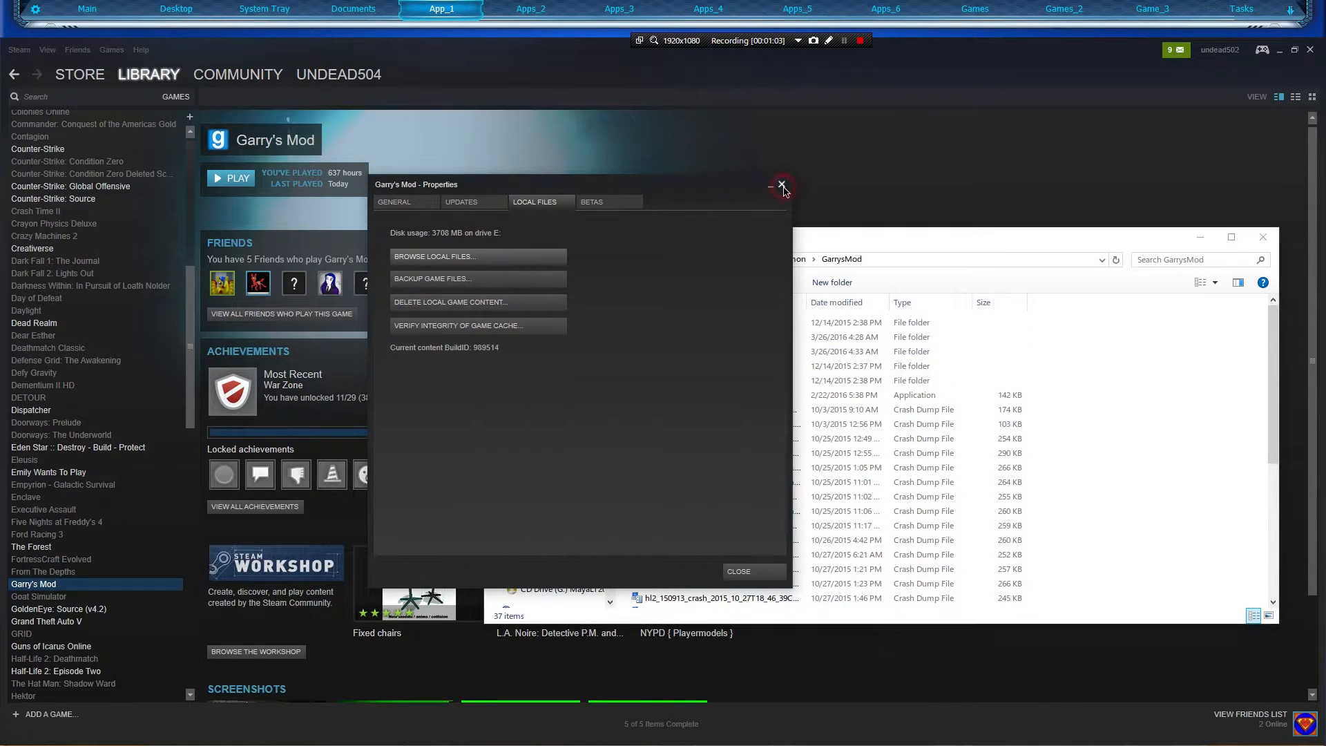
Browse garrysmod\addons to view the .gma files, then reopen Garry's Mod's Steam Properties.
click(781, 185)
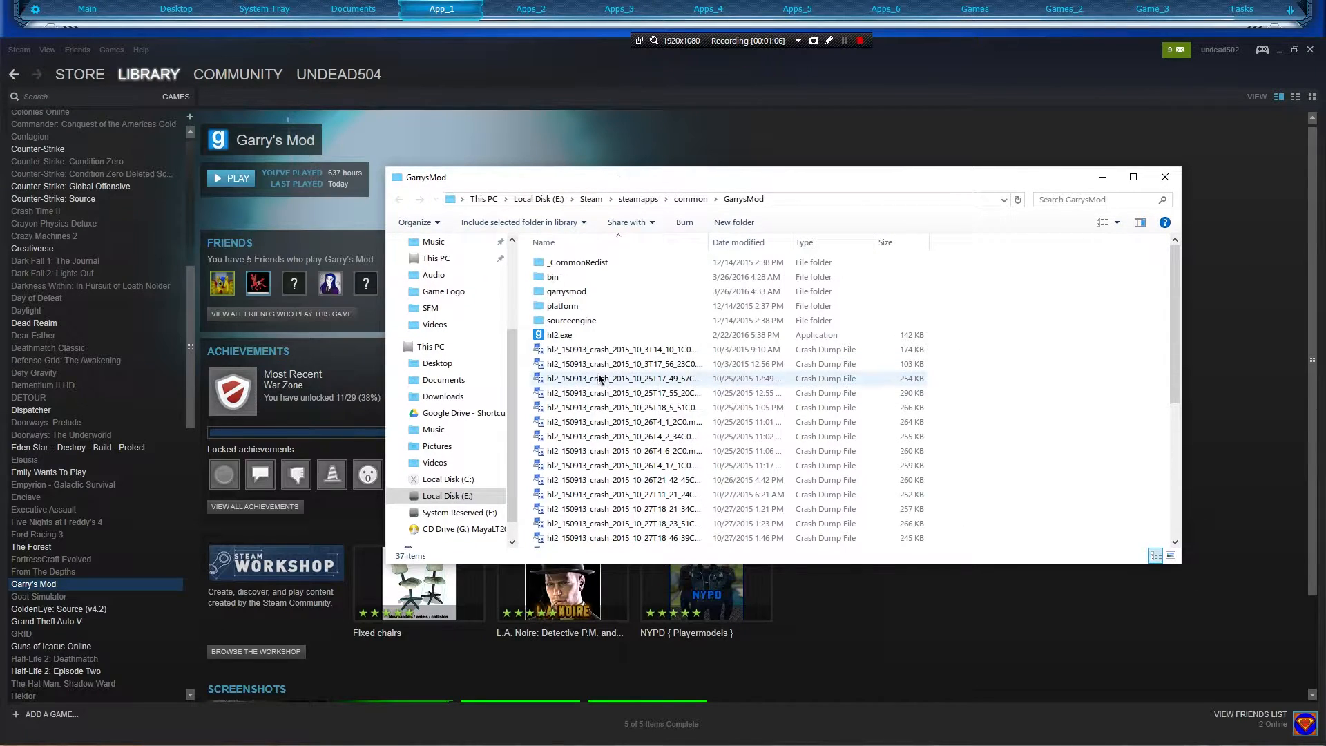
mouse_move(566, 290)
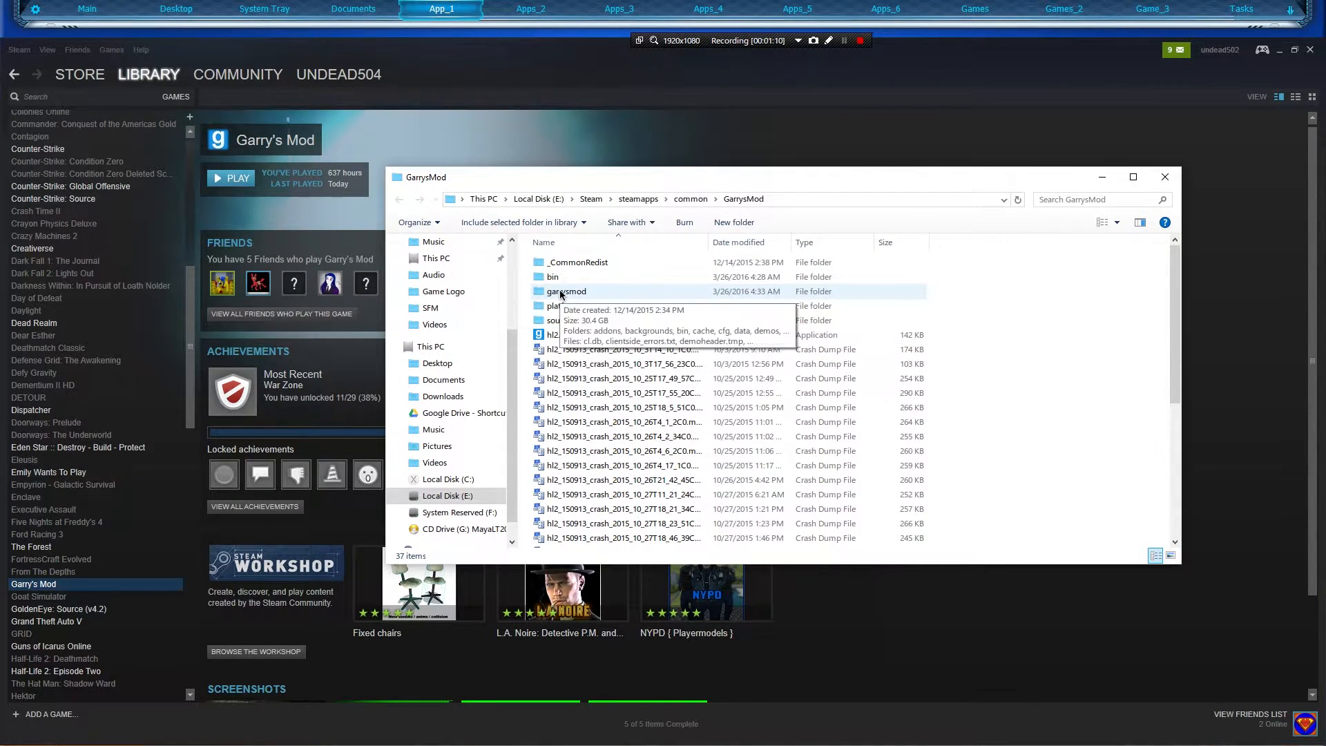
double_click(566, 291)
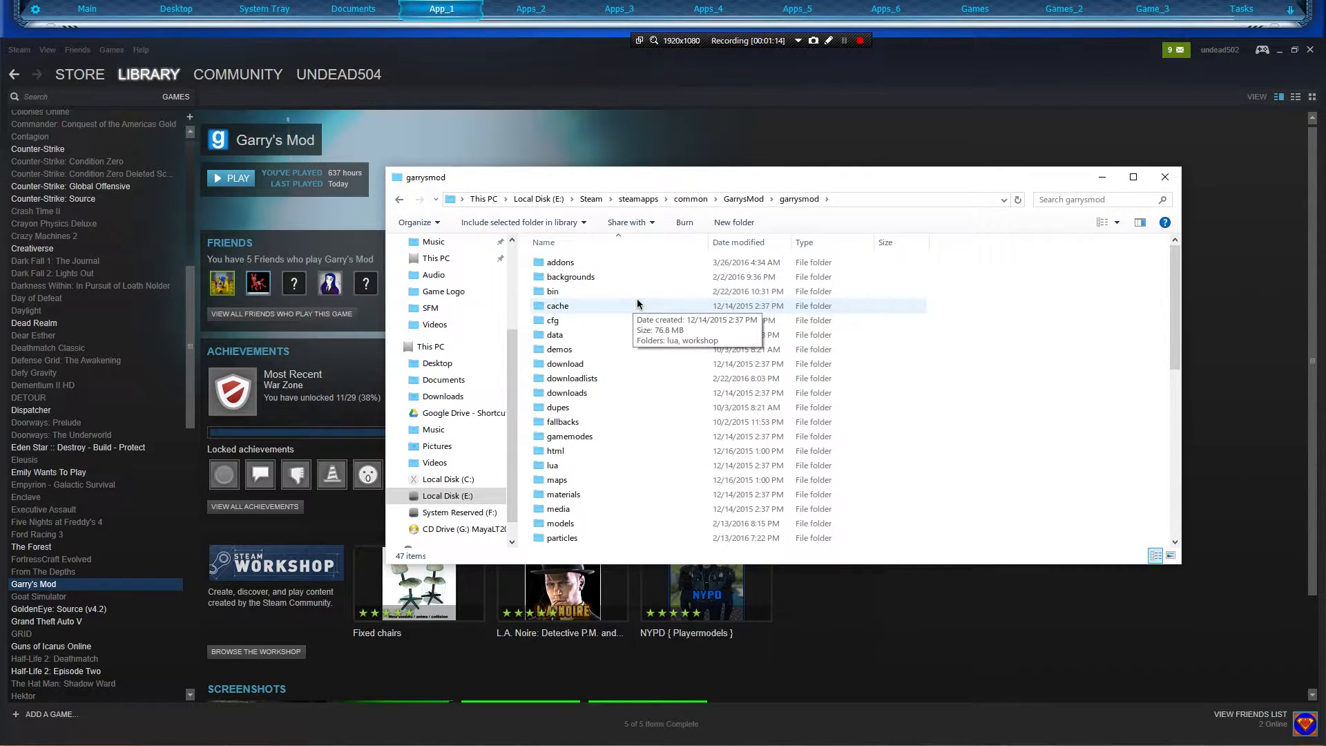
double_click(561, 262)
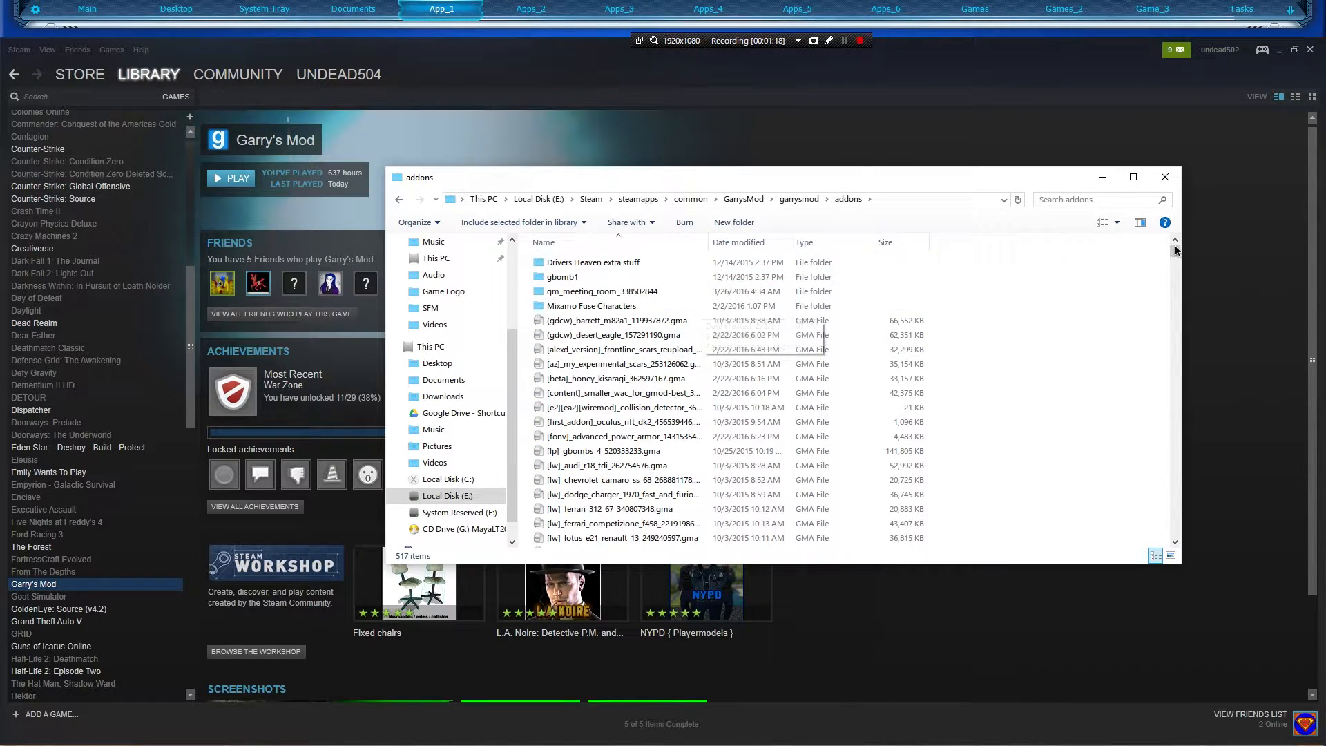
scroll(down, 3)
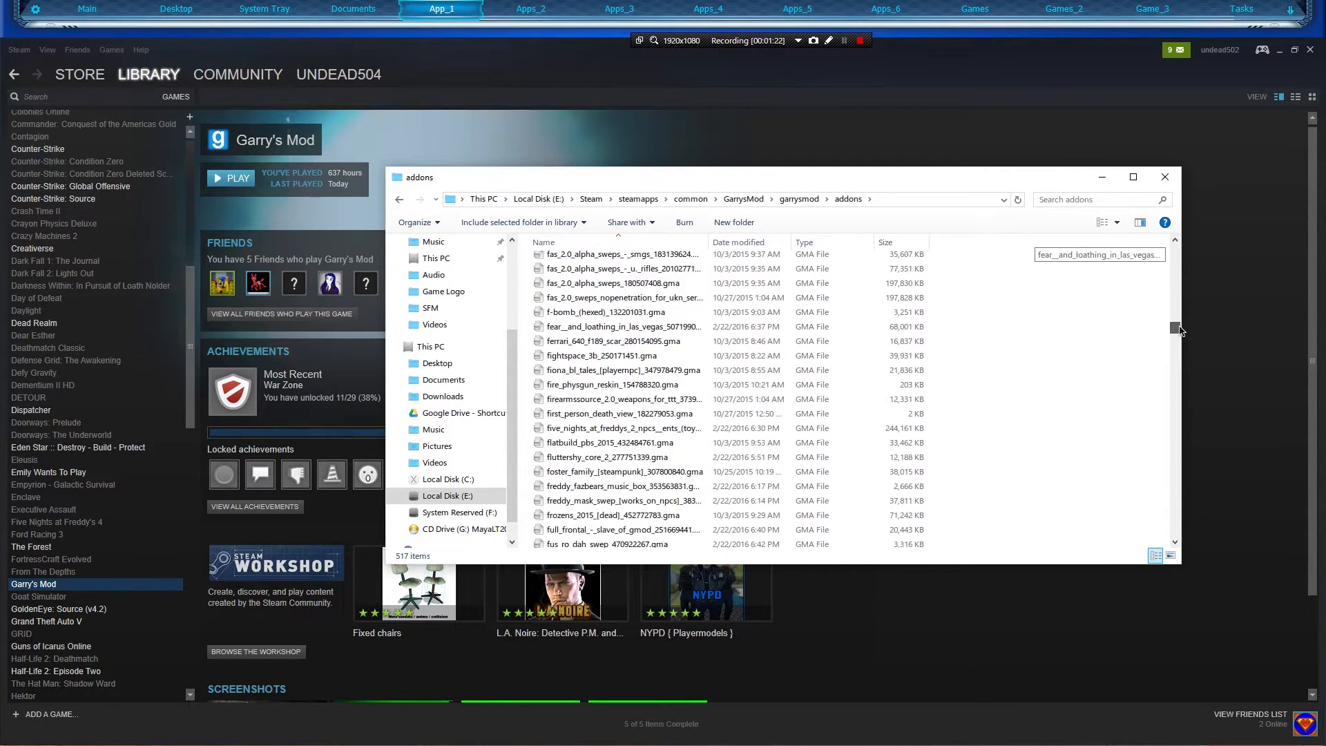
click(609, 498)
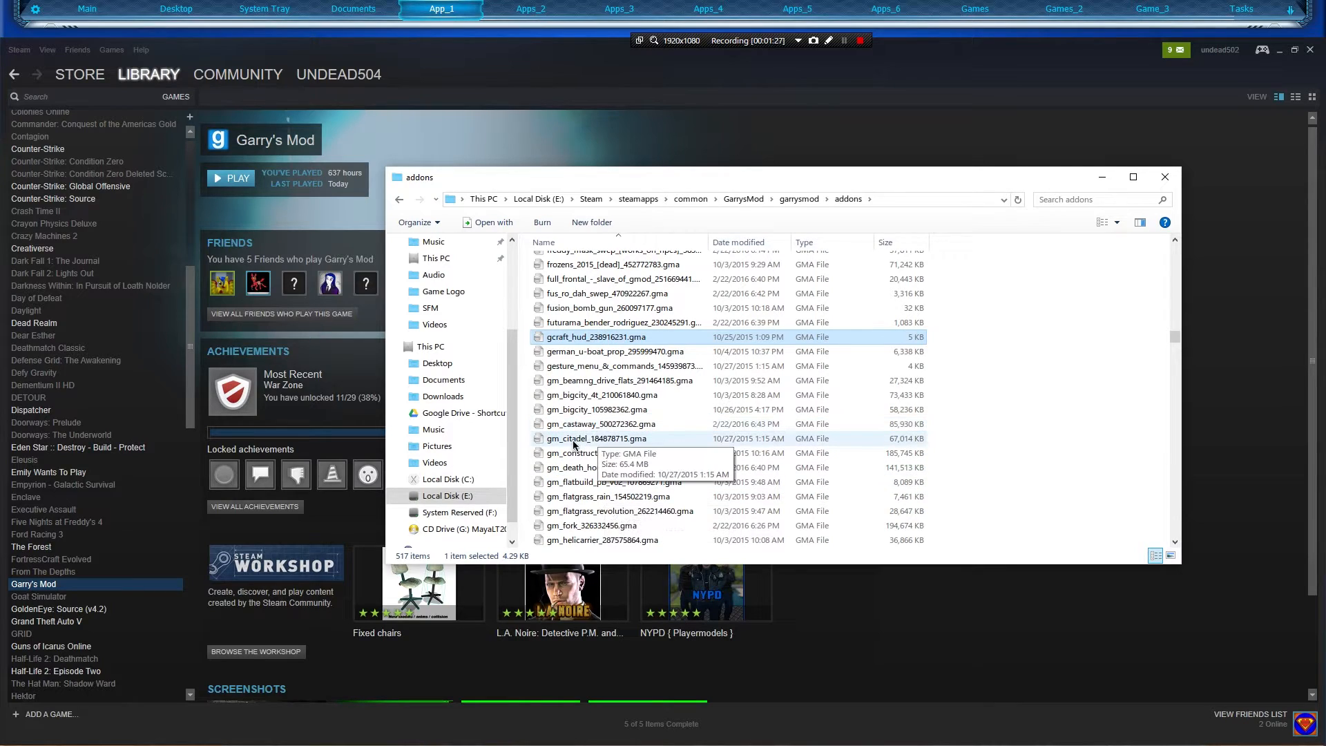
click(600, 410)
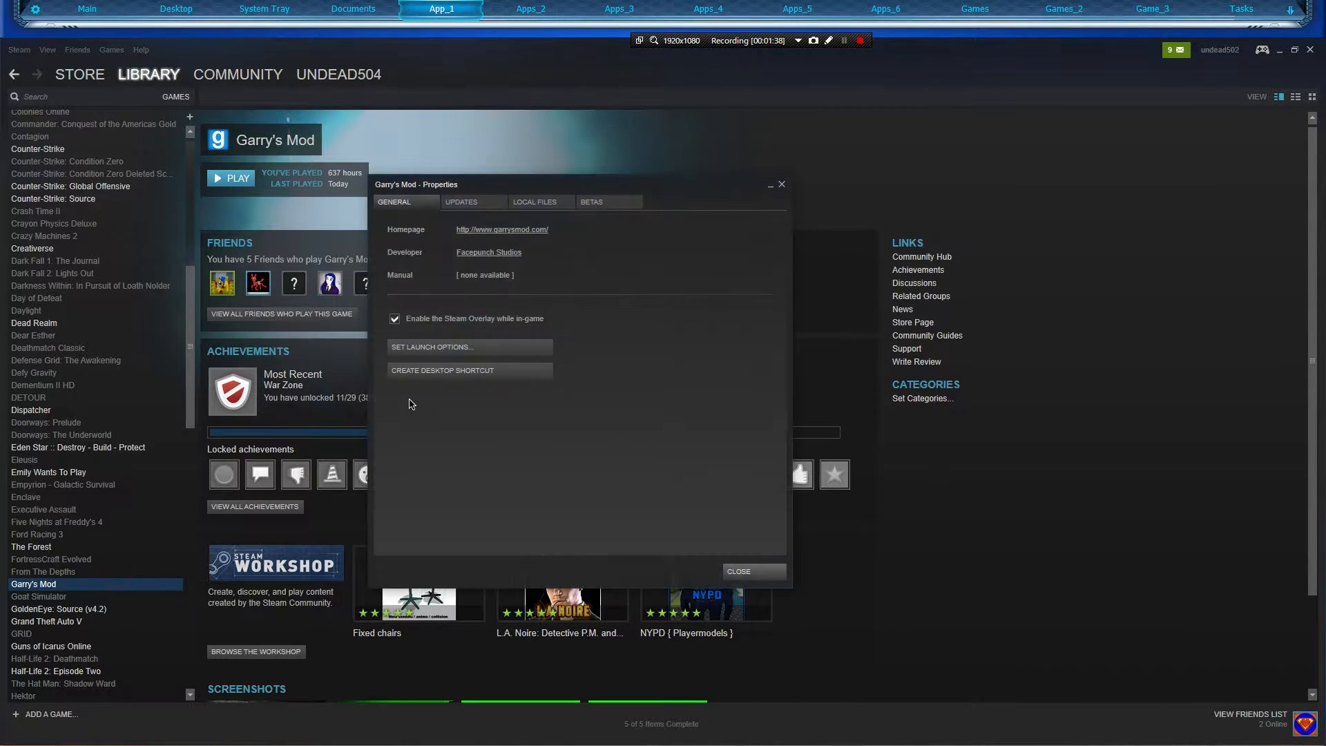
Open the install folder again from Local Files and enter the bin folder containing gmad.exe.
click(534, 201)
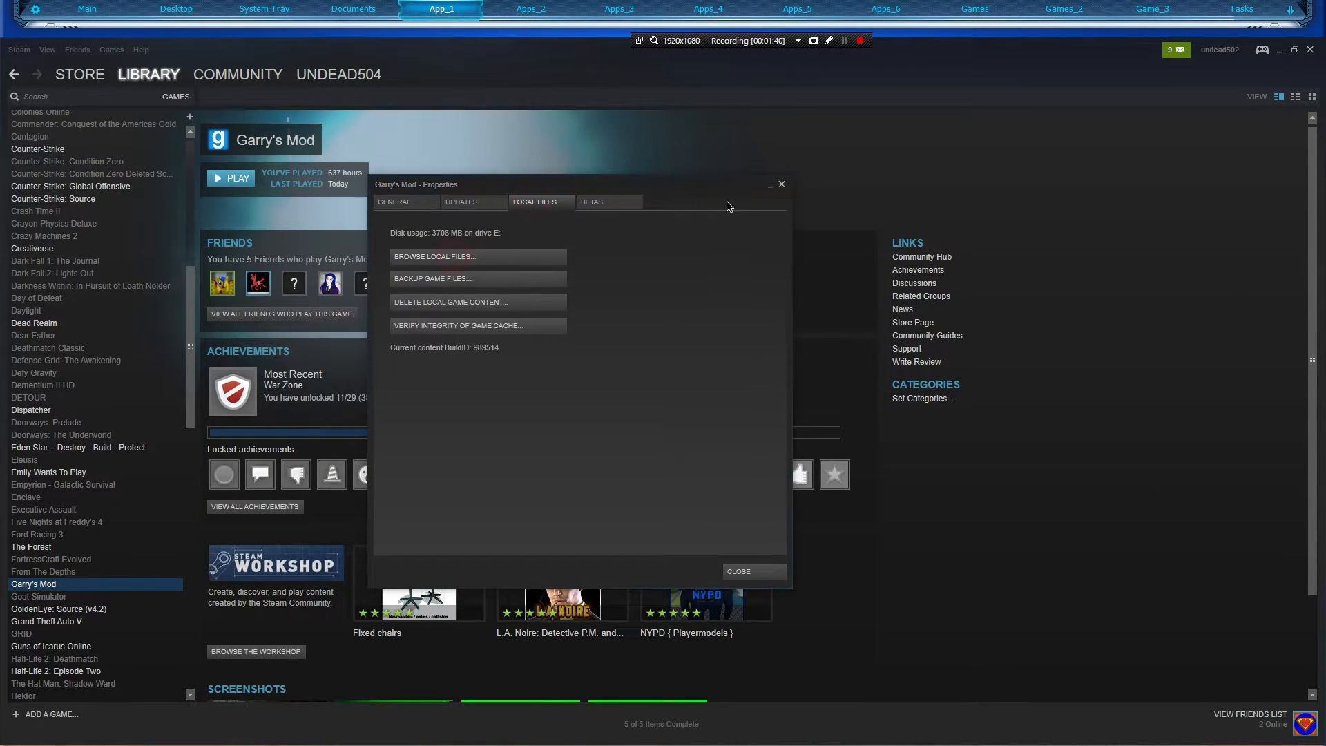
click(434, 257)
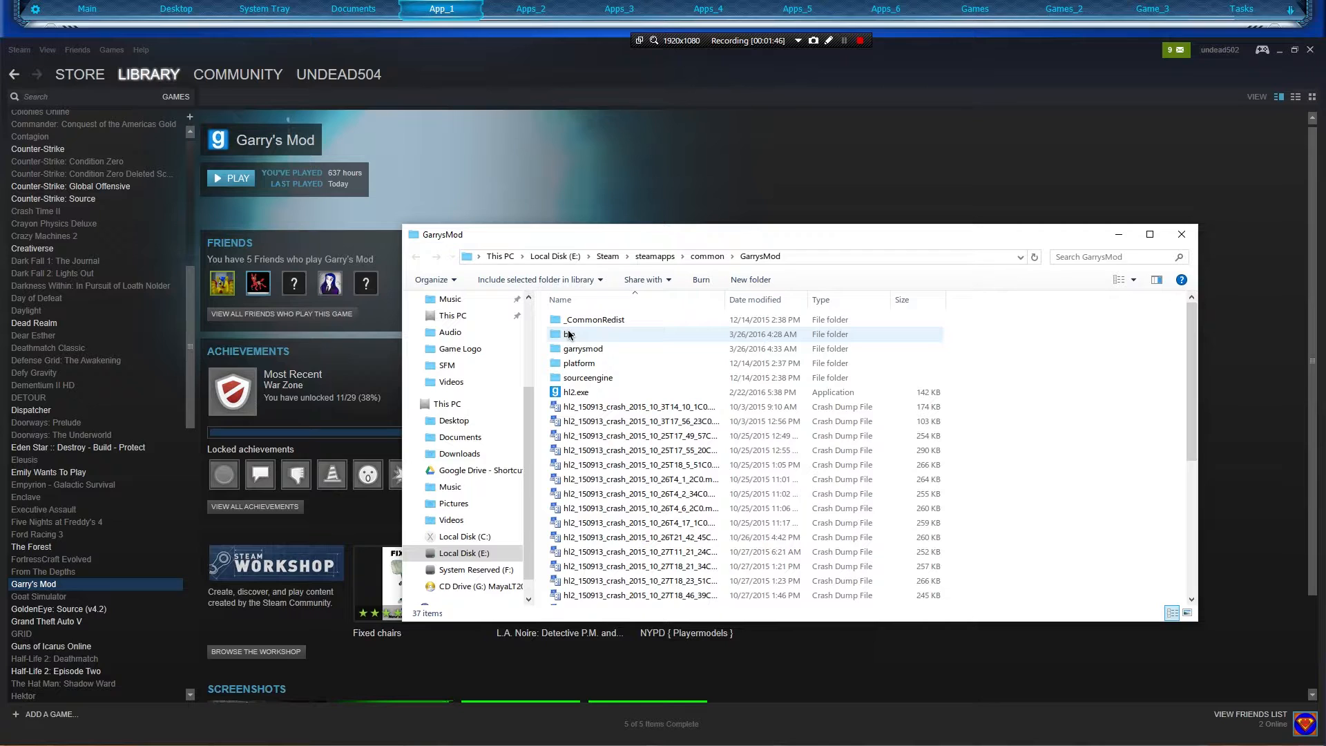
double_click(569, 334)
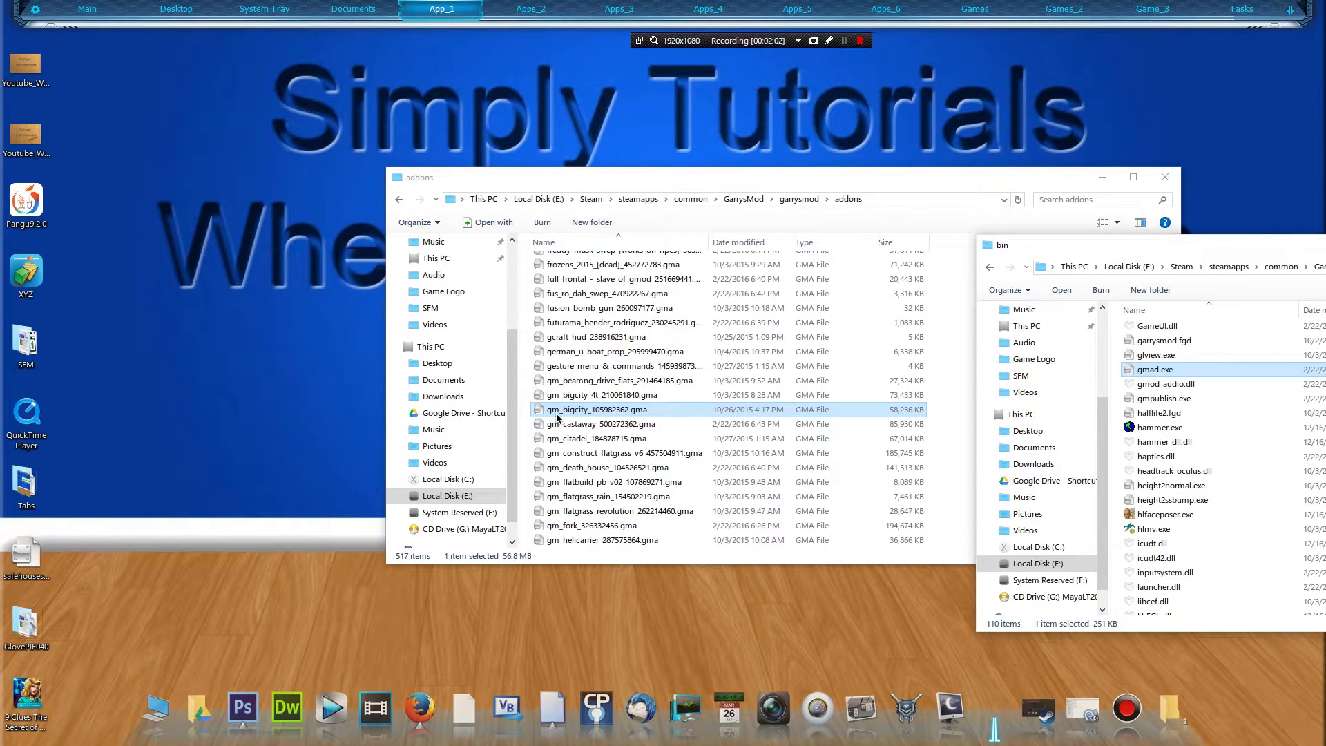
mouse_move(592, 414)
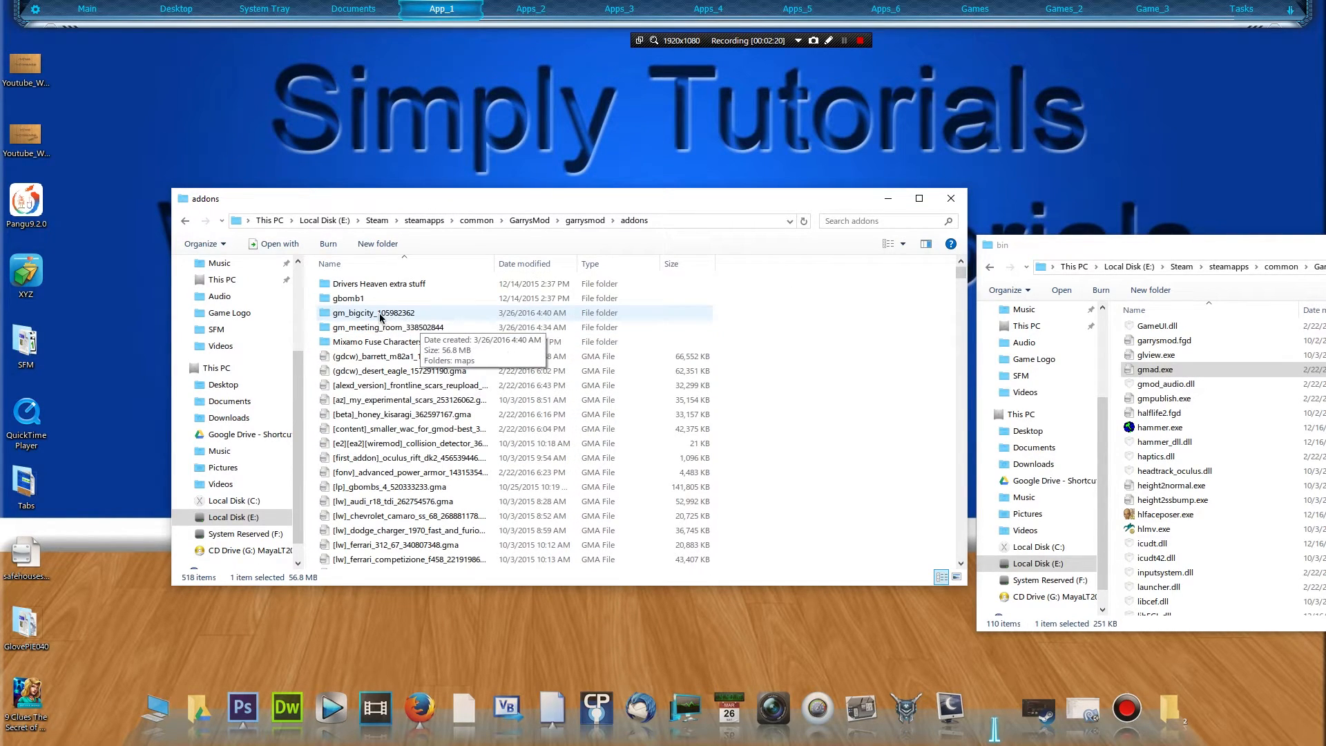
Open gm_bigcity_105982362\maps to reveal the extracted gm_bigcity.bsp file.
double_click(369, 312)
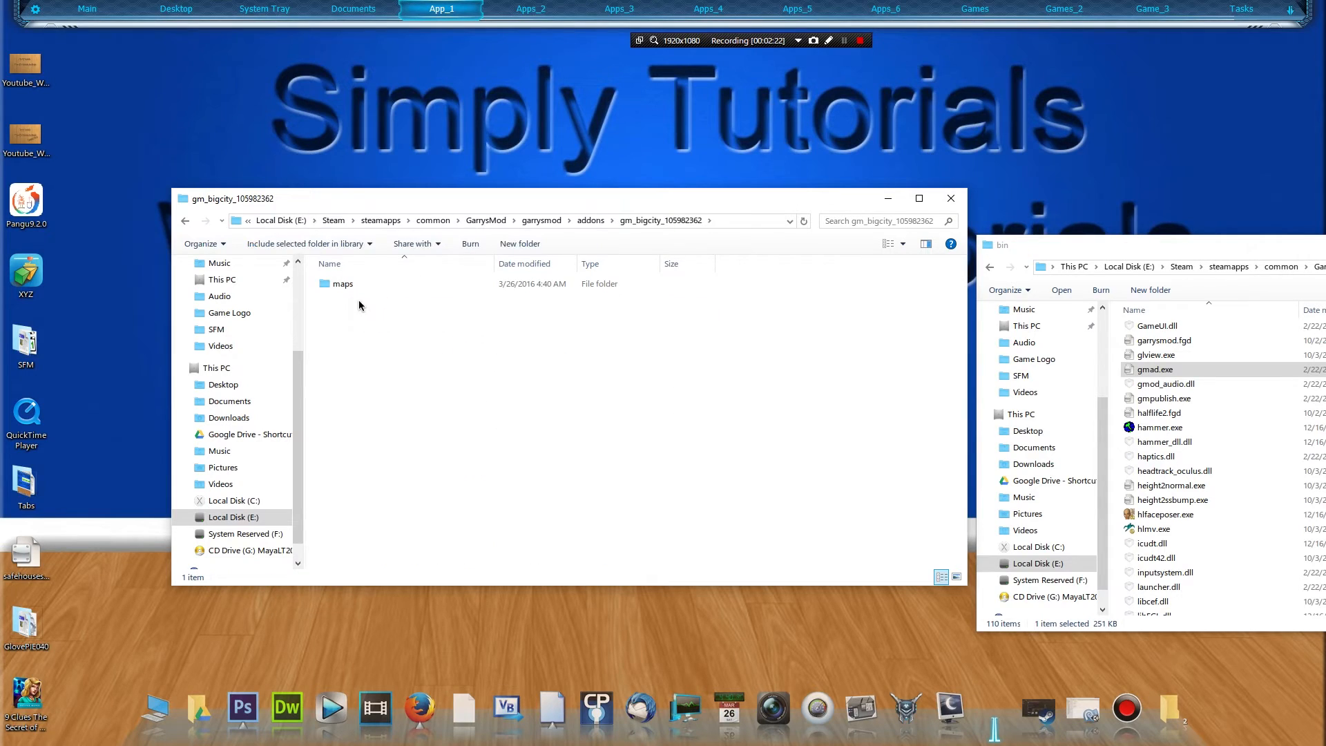
double_click(343, 283)
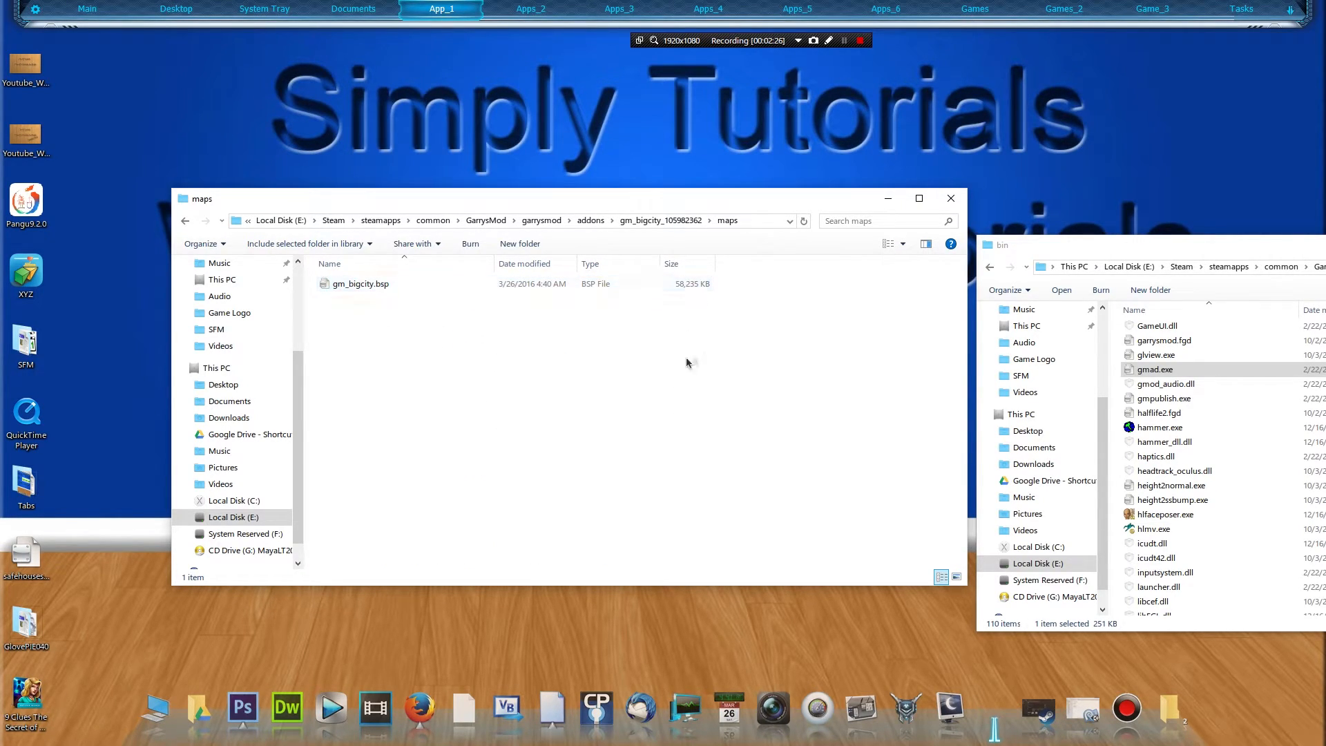
mouse_move(939, 307)
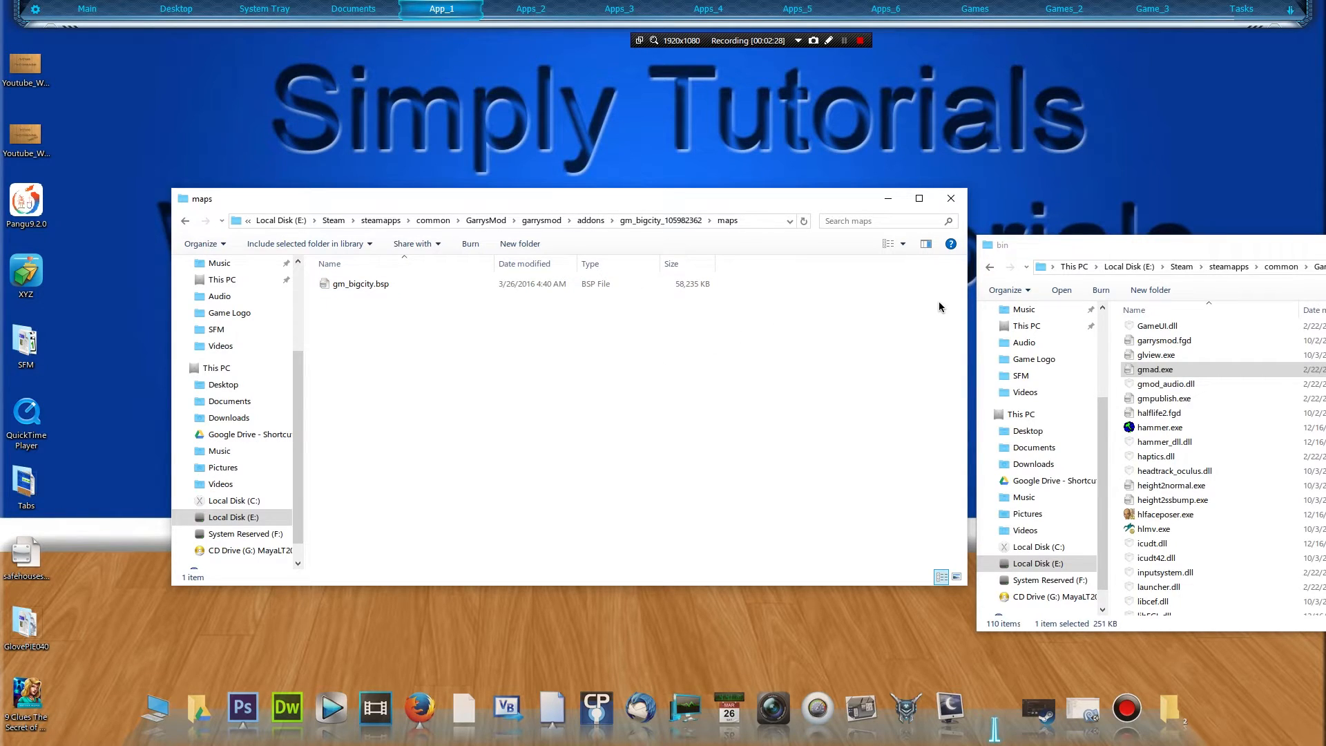